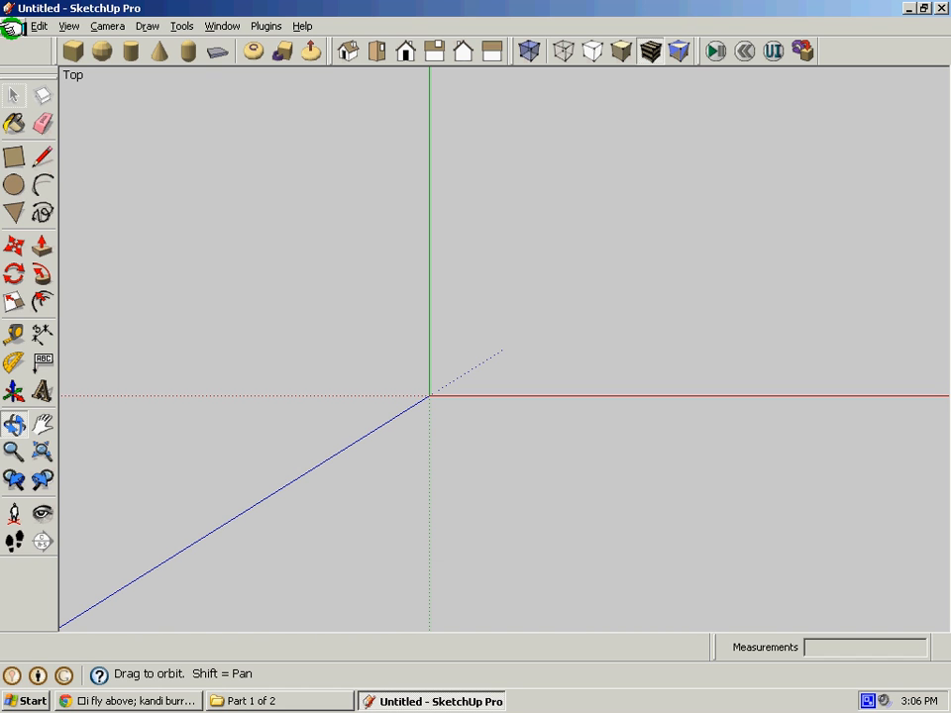
- Open the File menu in the blank untitled model
{"action": "left_click", "coordinate": [38, 26]}
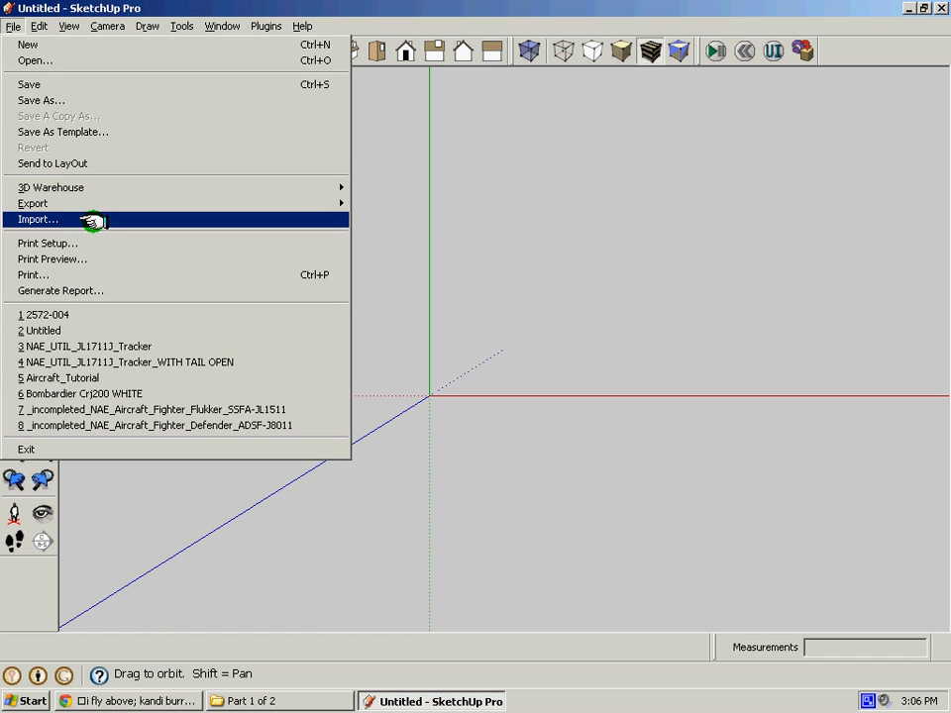
- Start File > Import and browse to Desktop > Sketchup_7_aircraft_modeling > Part 1 of 2
{"action": "left_click", "coordinate": [39, 219]}
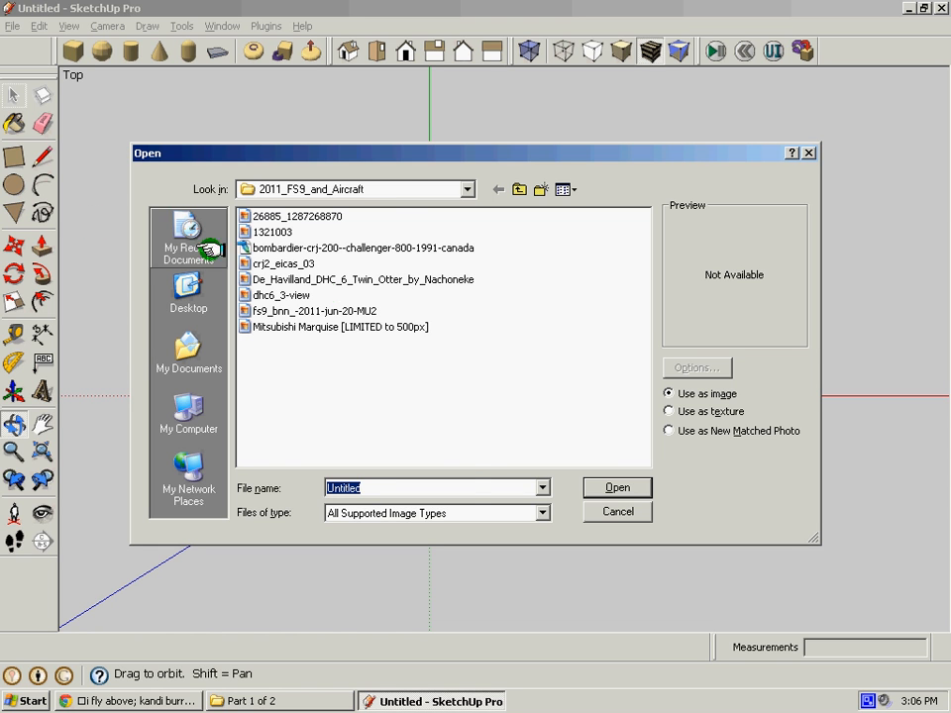
{"action": "left_click", "coordinate": [465, 189]}
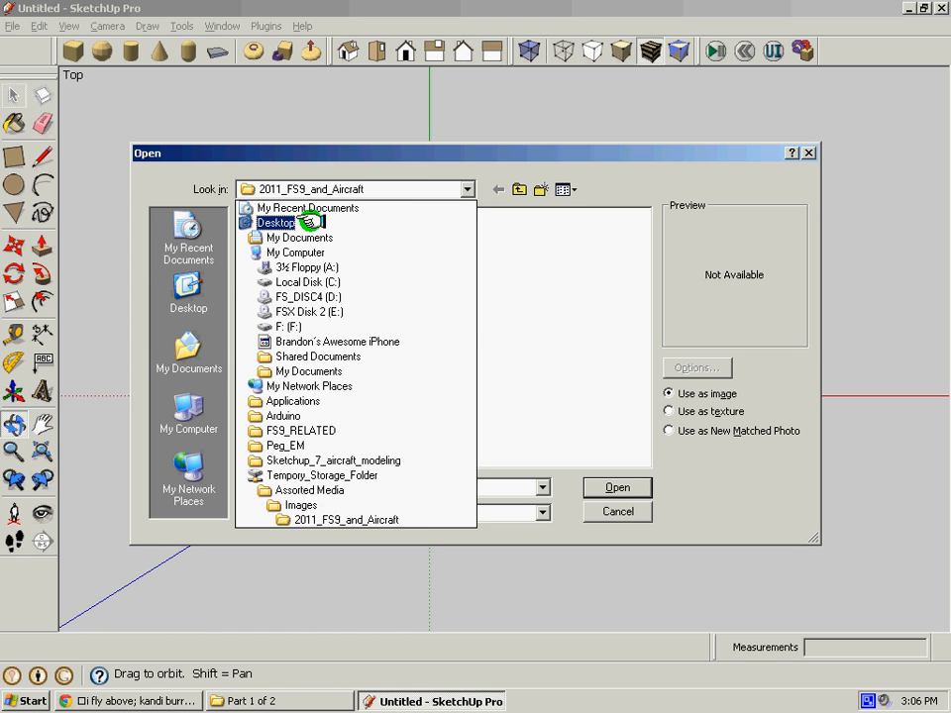
{"action": "left_click", "coordinate": [276, 222]}
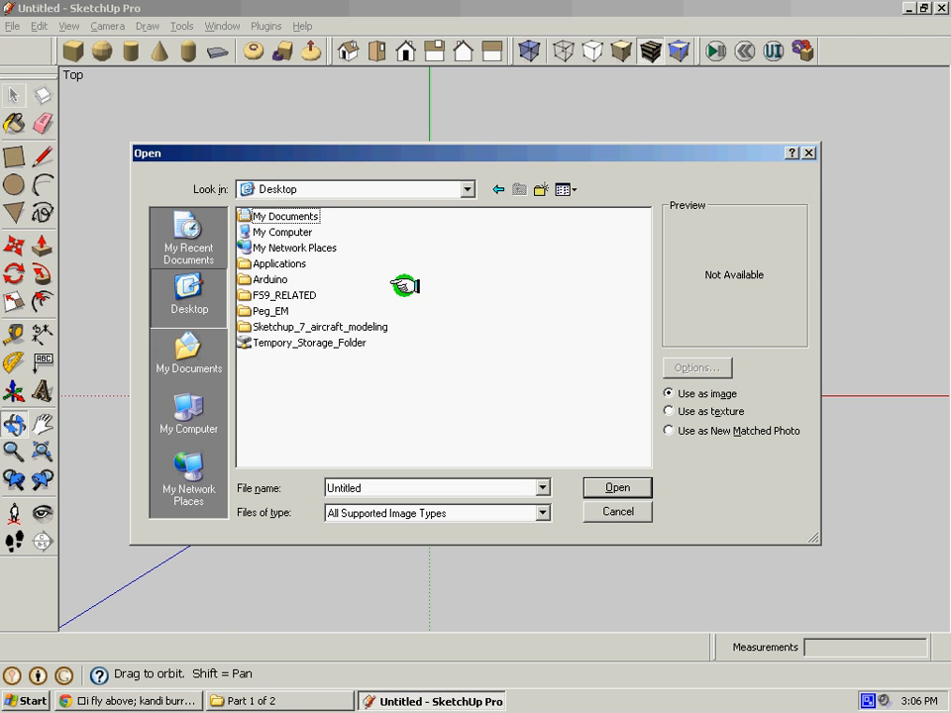
{"action": "double_click", "coordinate": [319, 326]}
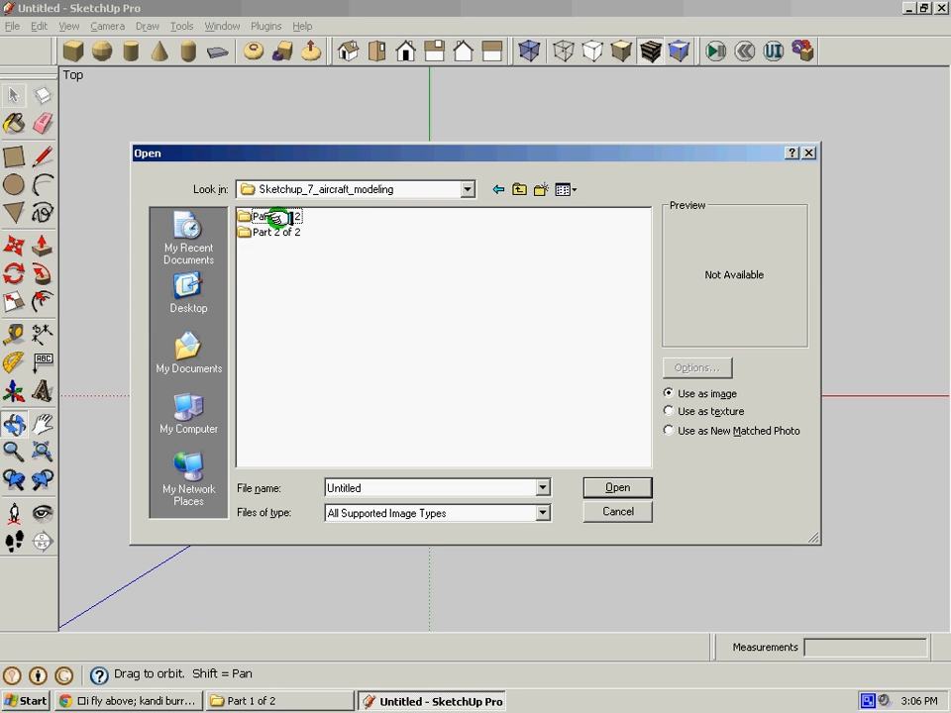
{"action": "double_click", "coordinate": [277, 216]}
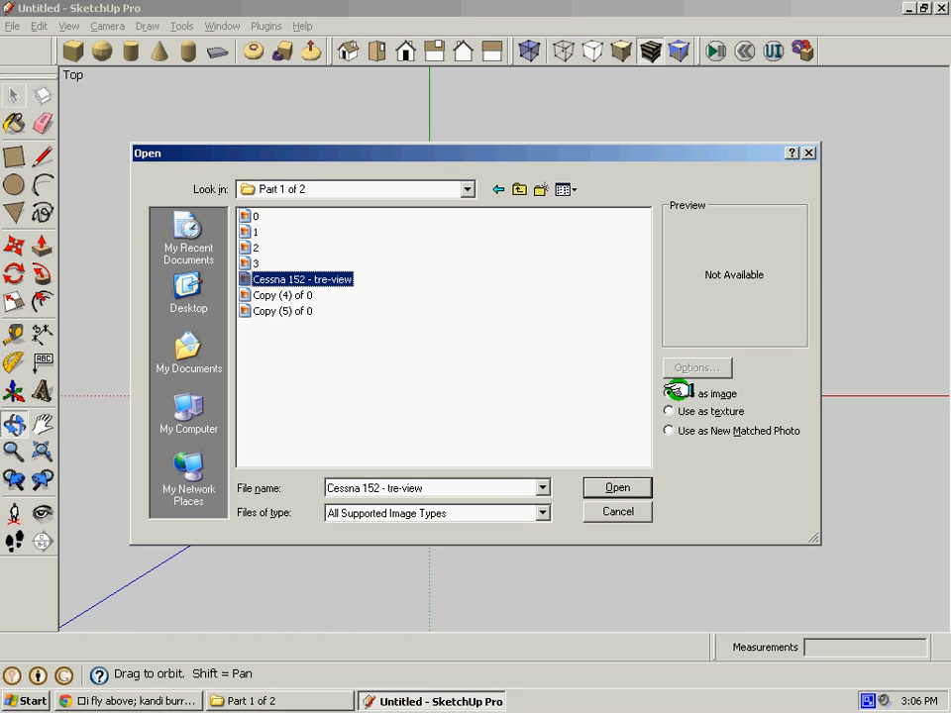
- Import Cessna 152 - tre-view with the Use as image option
{"action": "left_click", "coordinate": [668, 393]}
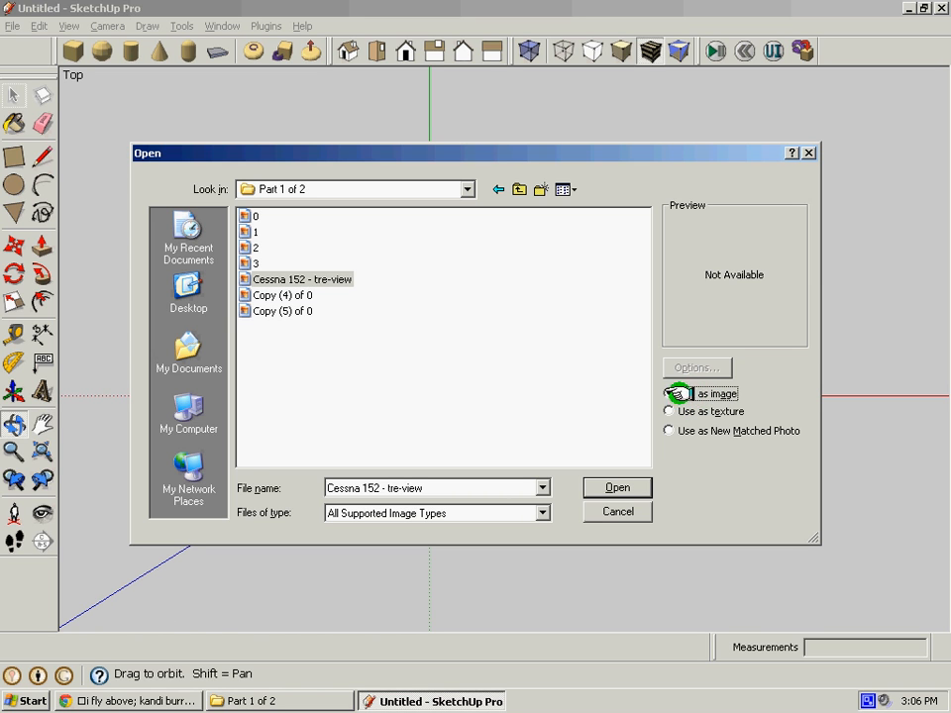
{"action": "left_click", "coordinate": [670, 393]}
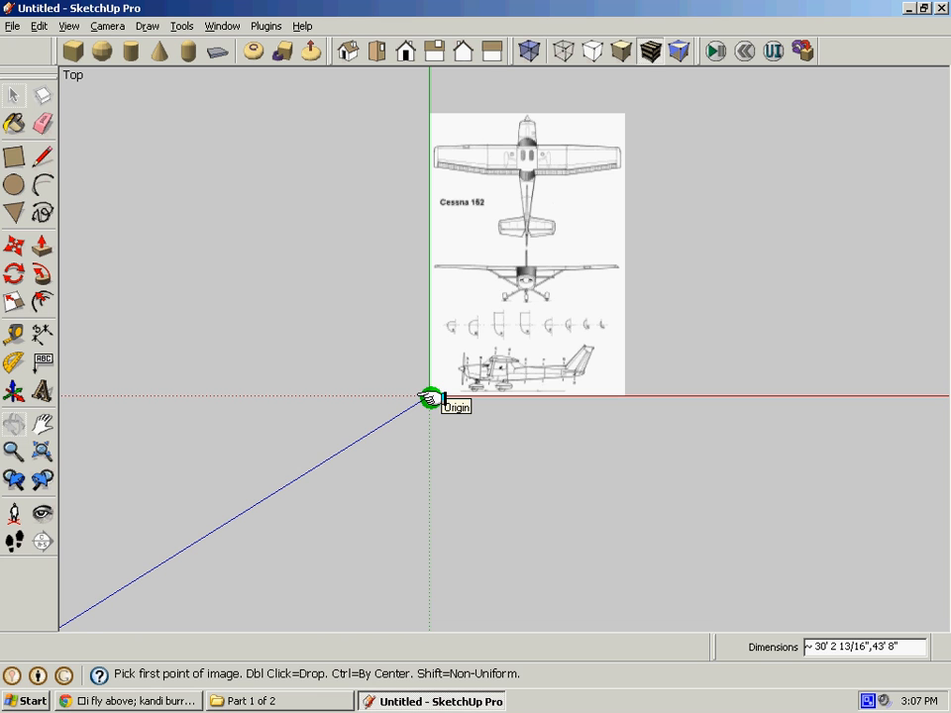
- Anchor the blueprint's lower-left corner at the origin in the top view
{"action": "left_click", "coordinate": [429, 396]}
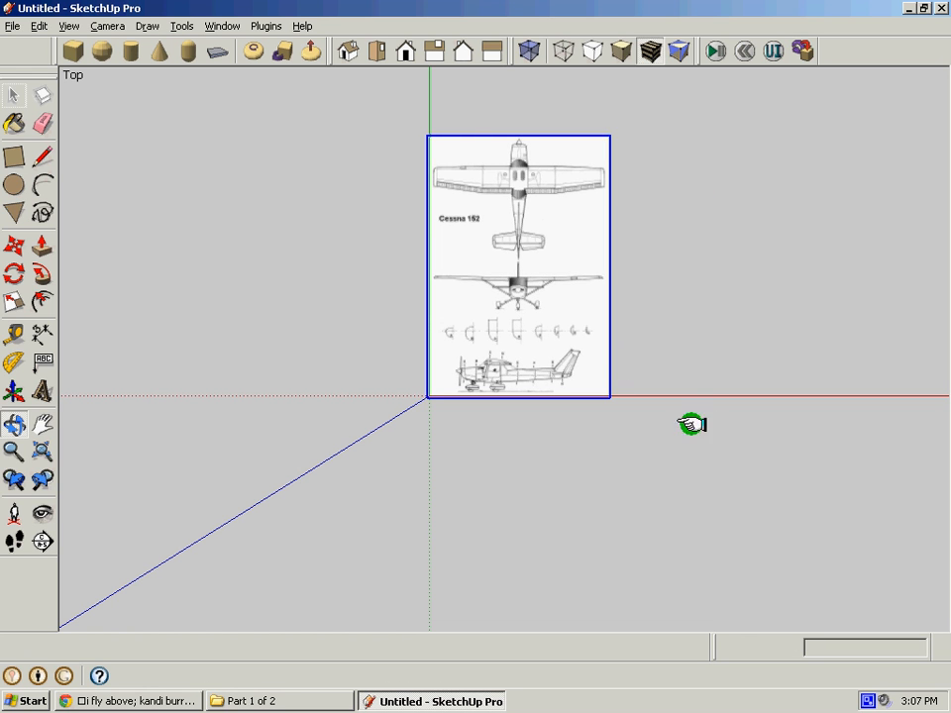
{"action": "left_click_drag", "start_coordinate": [693, 424], "coordinate": [466, 139]}
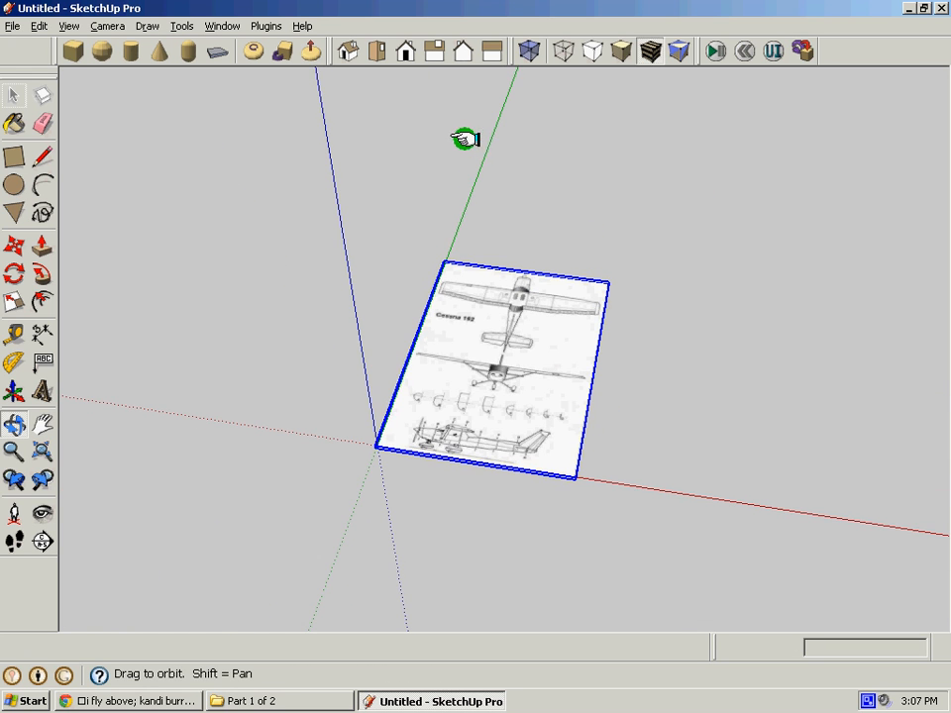
{"action": "left_click_drag", "start_coordinate": [465, 139], "coordinate": [520, 366]}
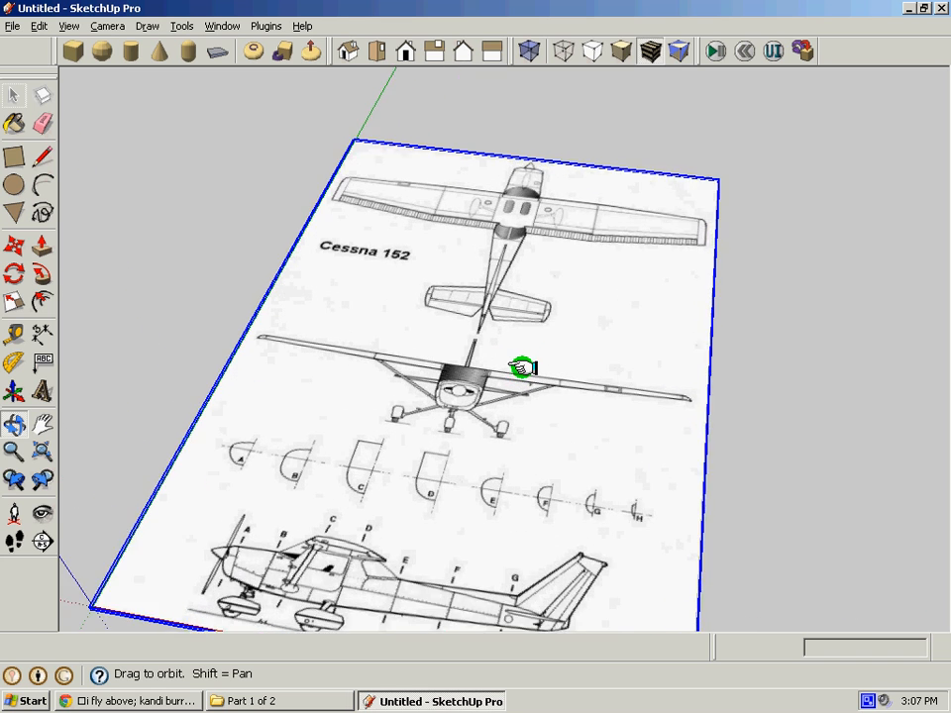
{"action": "left_click_drag", "start_coordinate": [524, 367], "coordinate": [738, 347]}
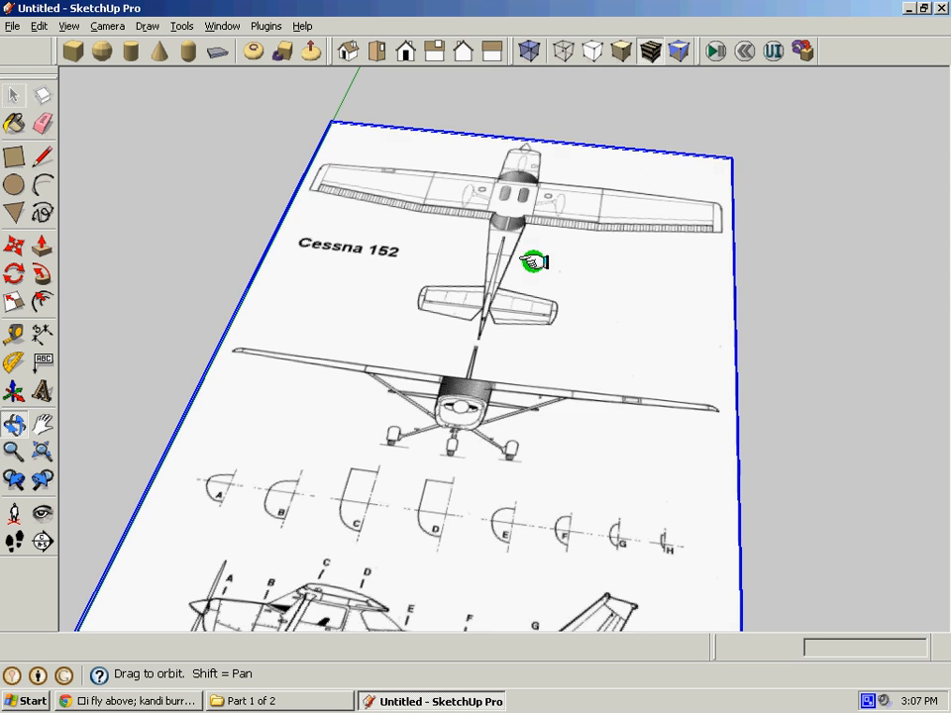
{"action": "left_click_drag", "start_coordinate": [535, 261], "coordinate": [461, 168]}
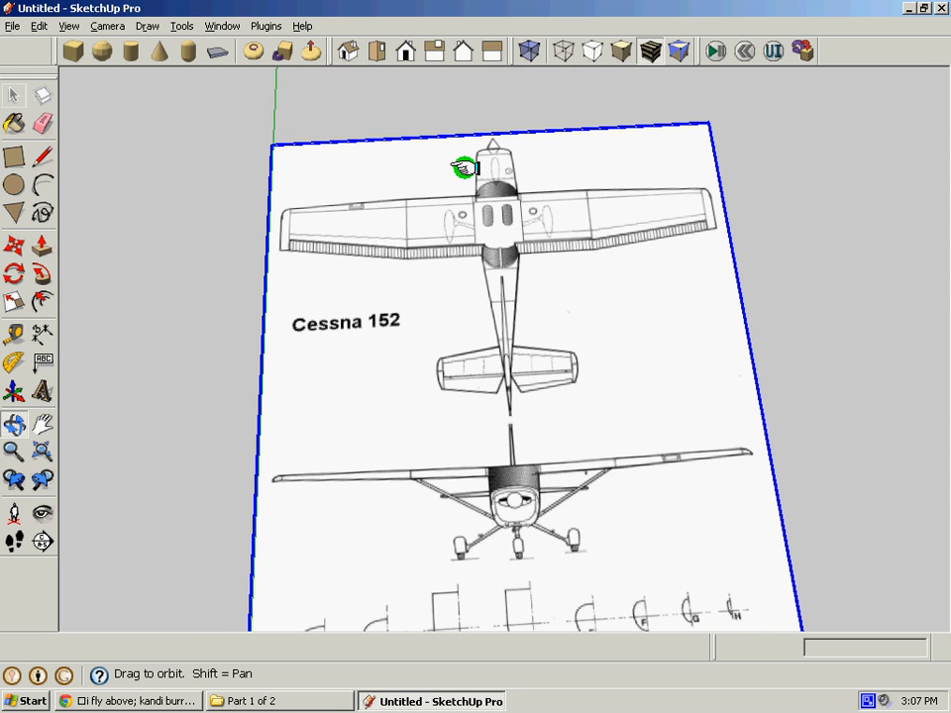